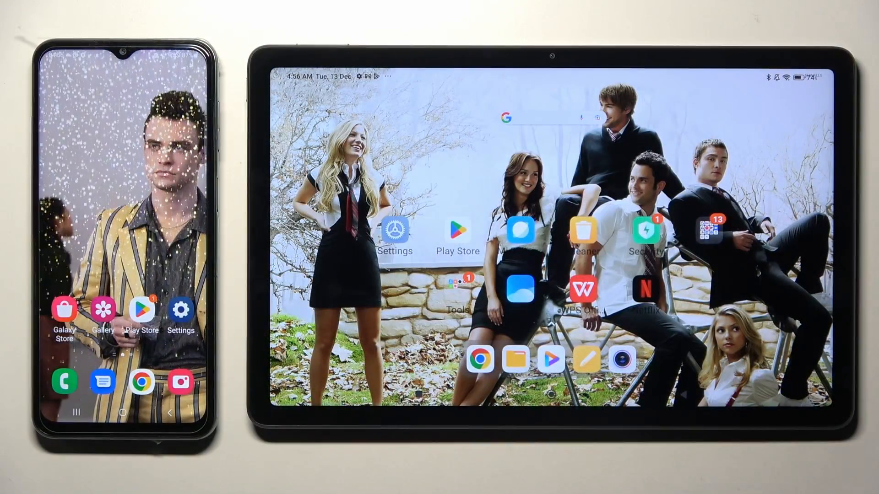
Step: Open Play Store on the tablet and search 'send anywhere' from recent searches
{"action": "left_click", "coordinate": [457, 232]}
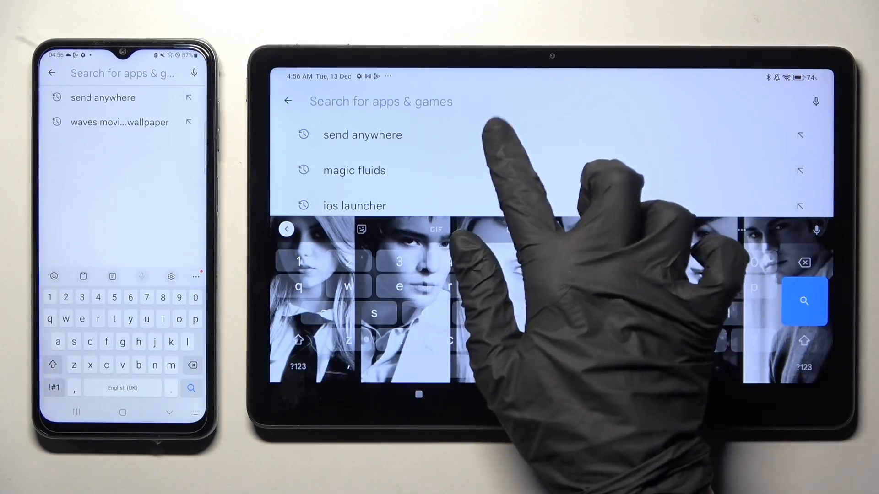
{"action": "left_click", "coordinate": [361, 135]}
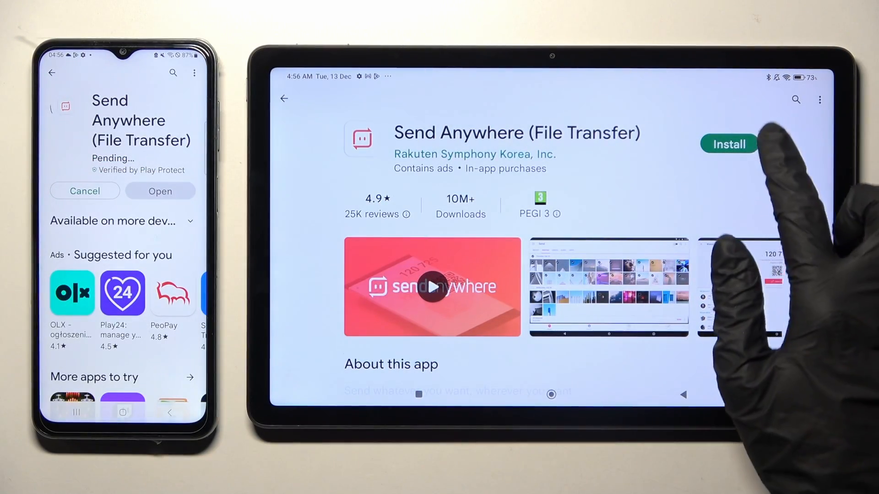
Step: Install Send Anywhere (File Transfer) on the tablet
{"action": "left_click", "coordinate": [728, 144]}
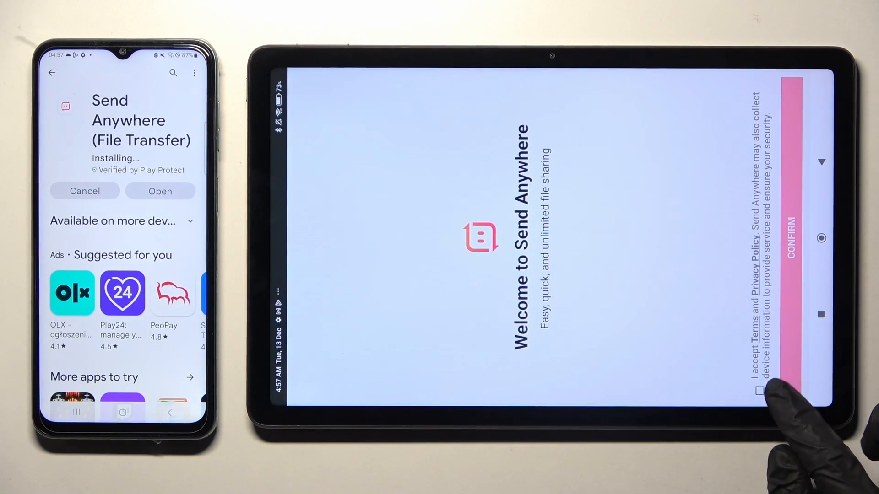
Step: Accept the terms, allow photo and media access, and dismiss the newsletter prompt
{"action": "left_click", "coordinate": [790, 239]}
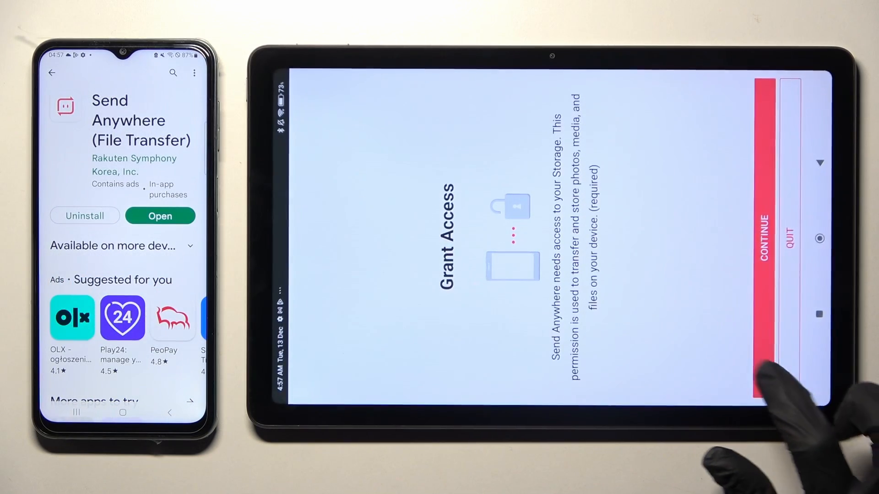
{"action": "left_click", "coordinate": [762, 238]}
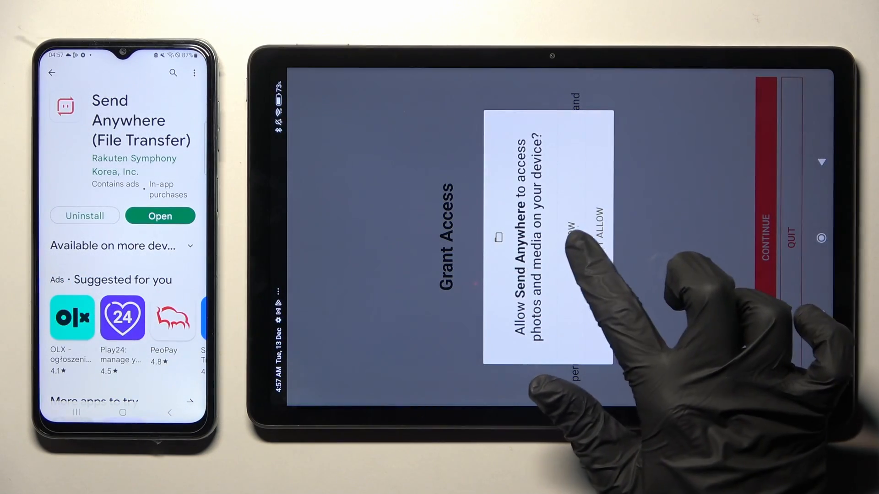
{"action": "left_click", "coordinate": [592, 228]}
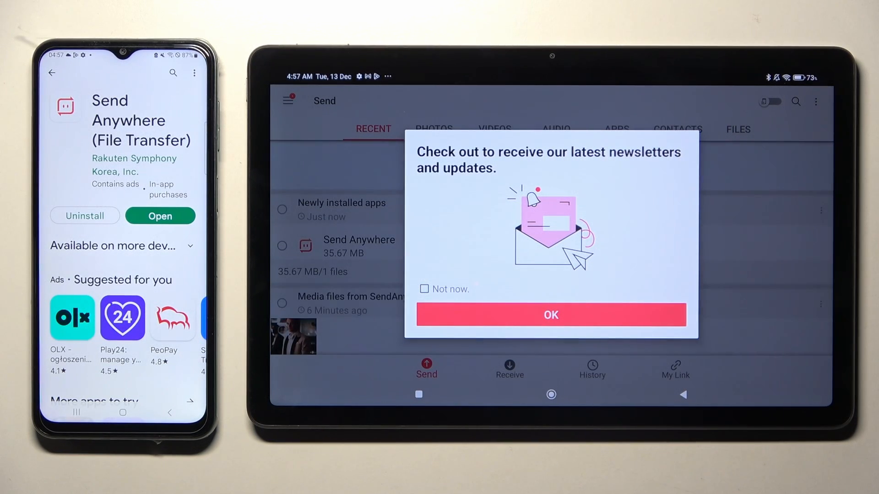
{"action": "left_click", "coordinate": [423, 288]}
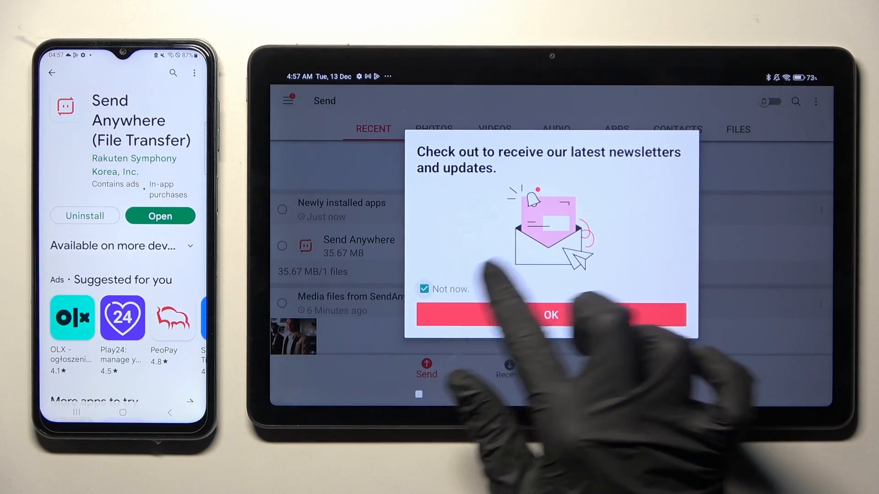
{"action": "left_click", "coordinate": [423, 288]}
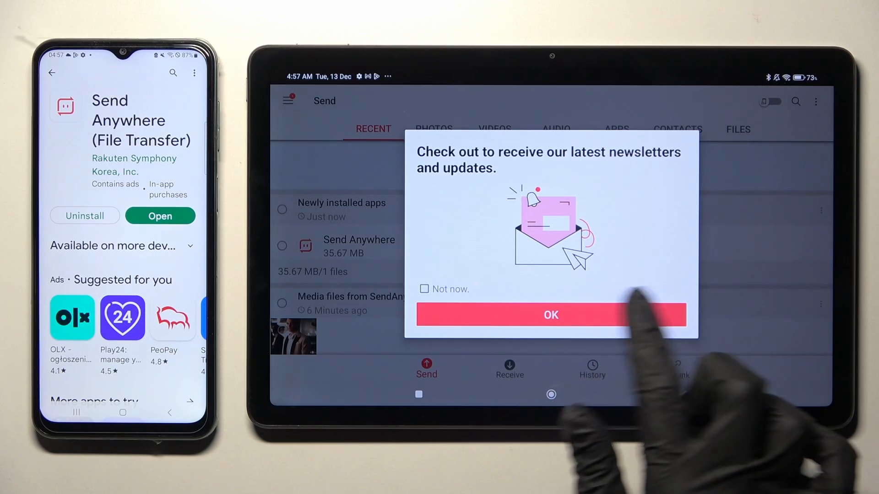
{"action": "left_click", "coordinate": [551, 315]}
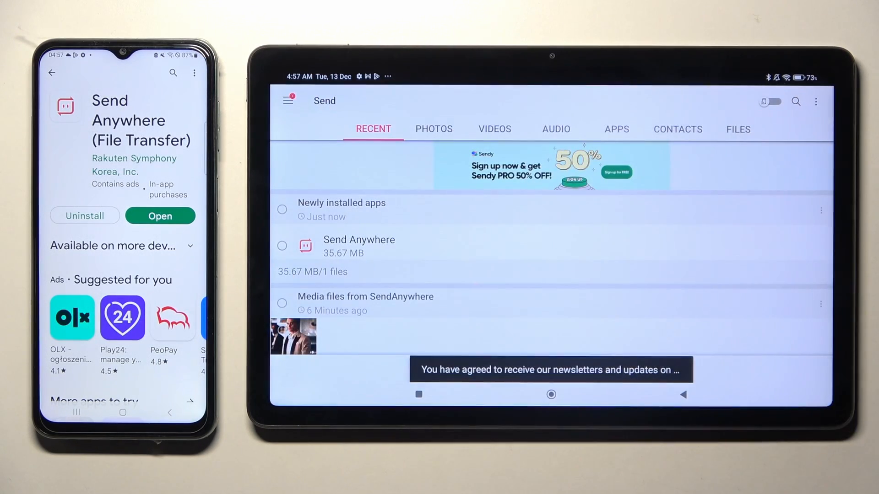
Step: Launch Send Anywhere on the phone and switch the tablet to Receive
{"action": "left_click", "coordinate": [160, 215]}
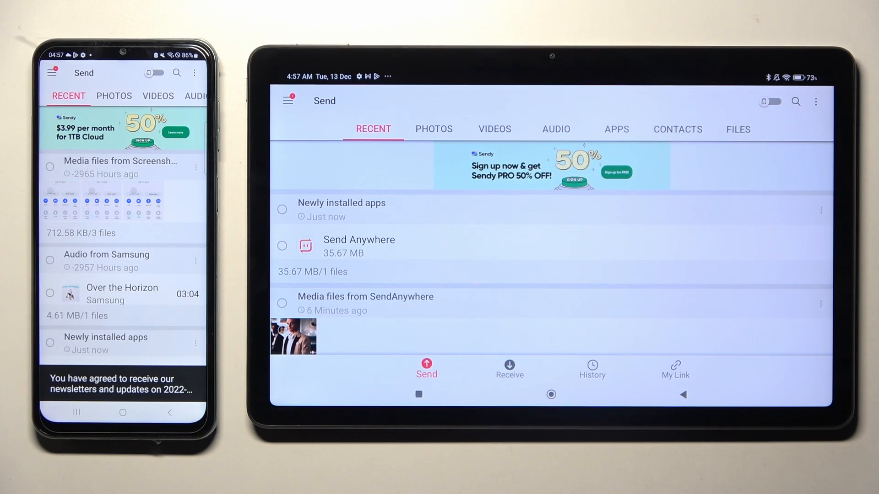
{"action": "left_click", "coordinate": [509, 369]}
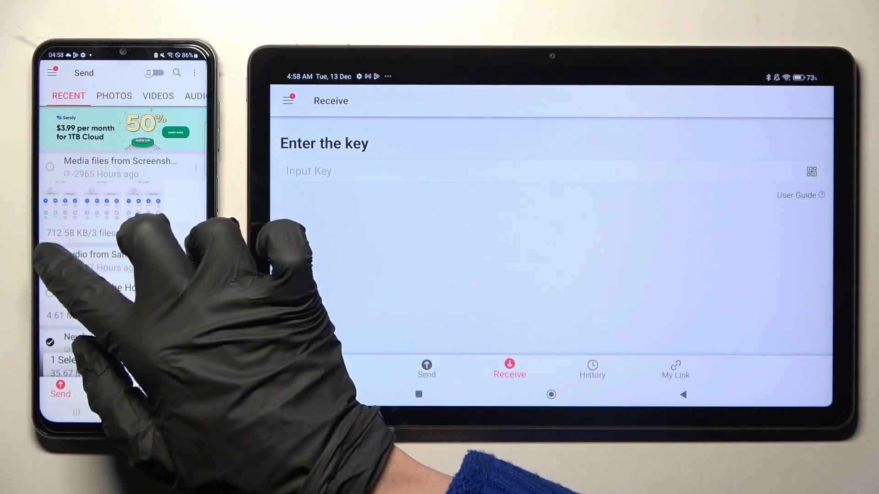
Step: On the phone, deselect the newly installed apps entry and scroll down to the photos
{"action": "left_click", "coordinate": [114, 96]}
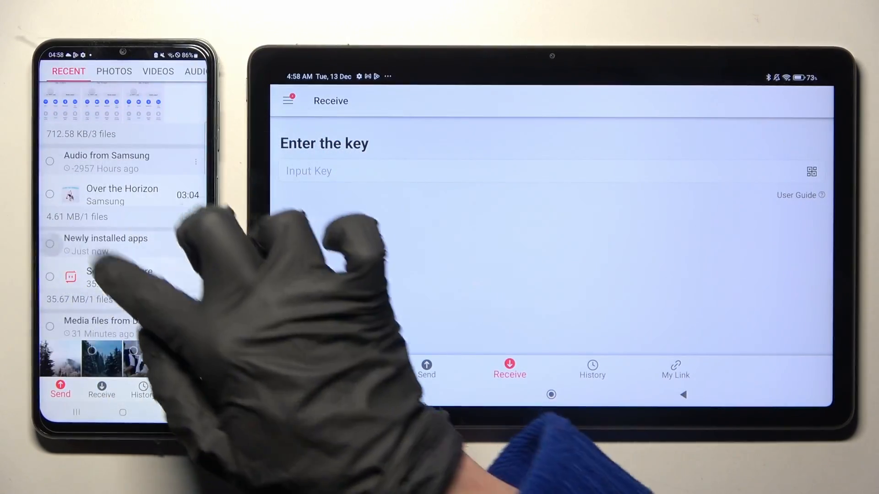
{"action": "scroll", "scroll_direction": "down", "scroll_amount": 3}
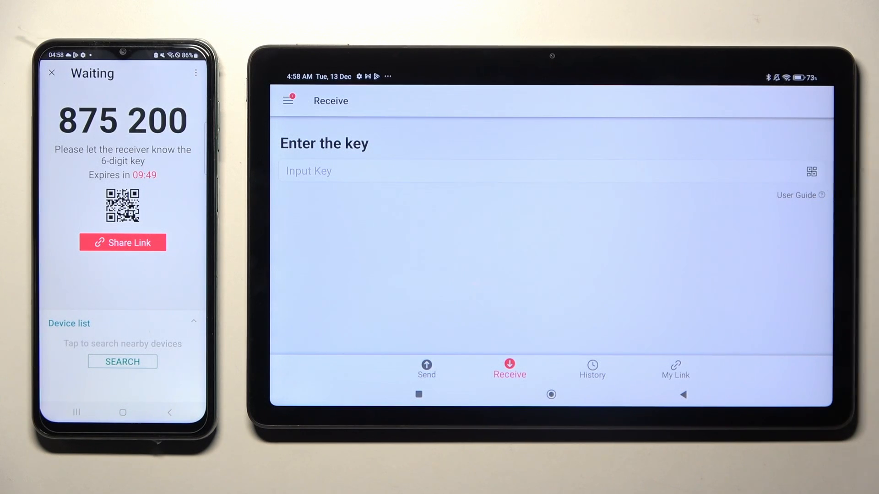
Step: Tap the tablet's QR scan icon and answer the camera access request
{"action": "left_click", "coordinate": [808, 172]}
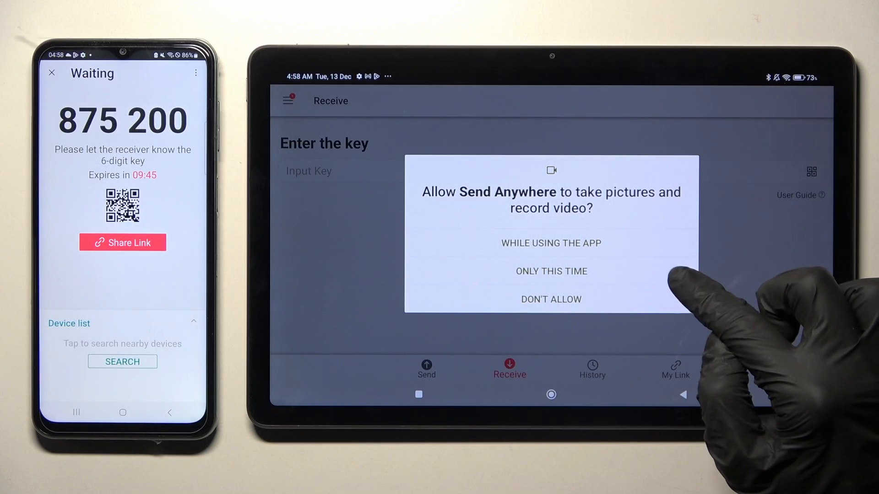
{"action": "left_click", "coordinate": [551, 271]}
{"action": "type", "text": "87420"}
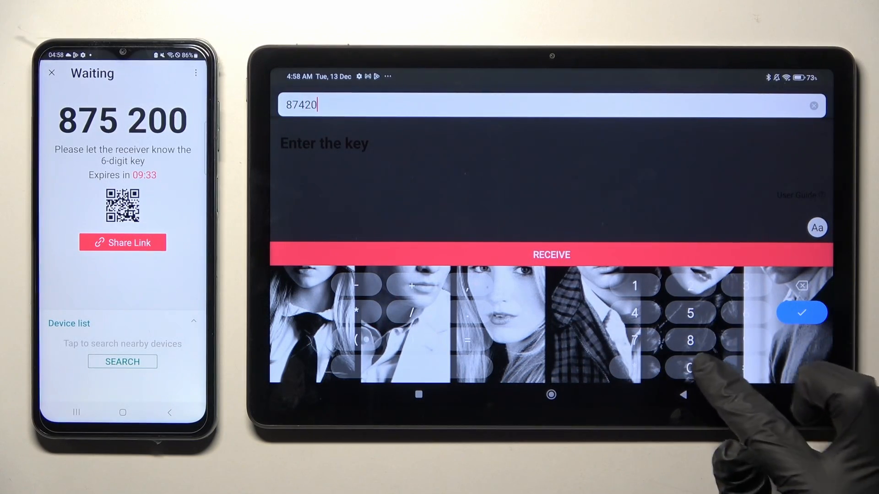
Step: Enter key 875200 on the tablet, fix the typo, and start receiving
{"action": "left_click", "coordinate": [804, 312]}
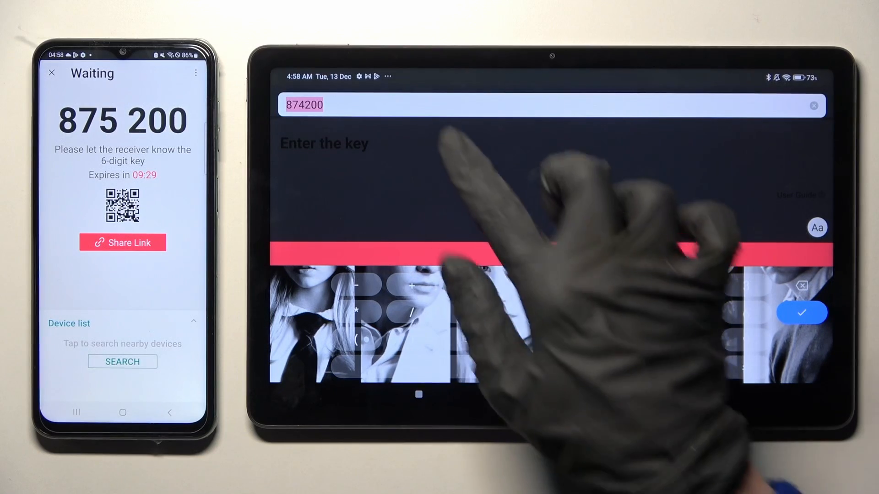
{"action": "left_click", "coordinate": [799, 313]}
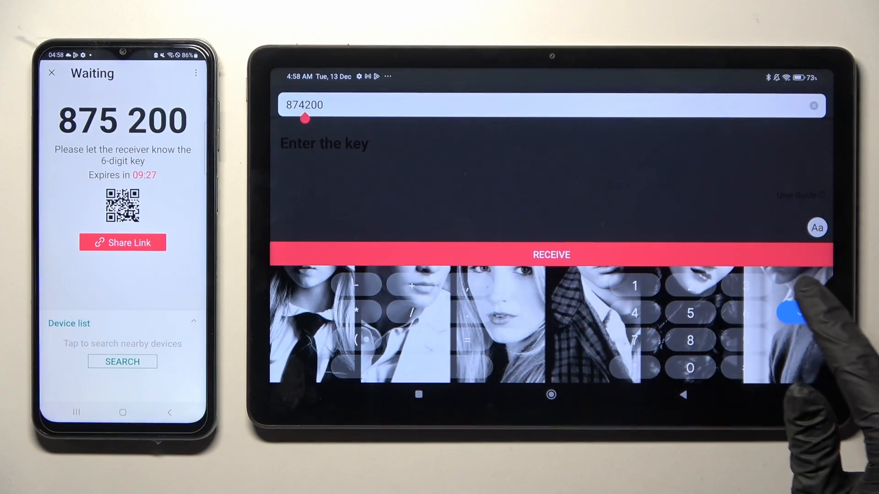
{"action": "left_click", "coordinate": [550, 255]}
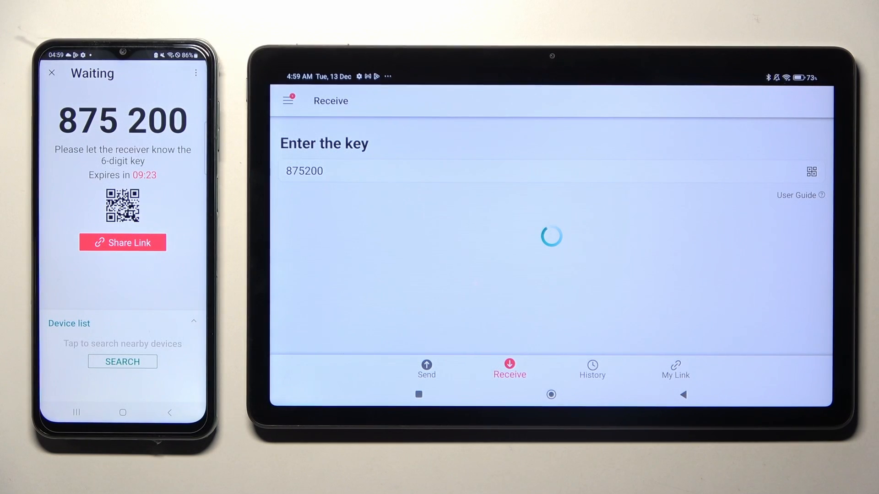
{"action": "left_click", "coordinate": [592, 370]}
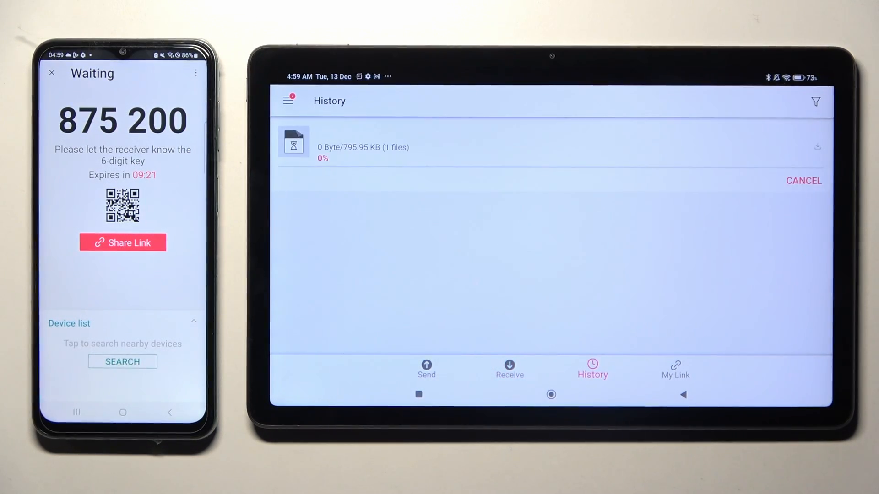